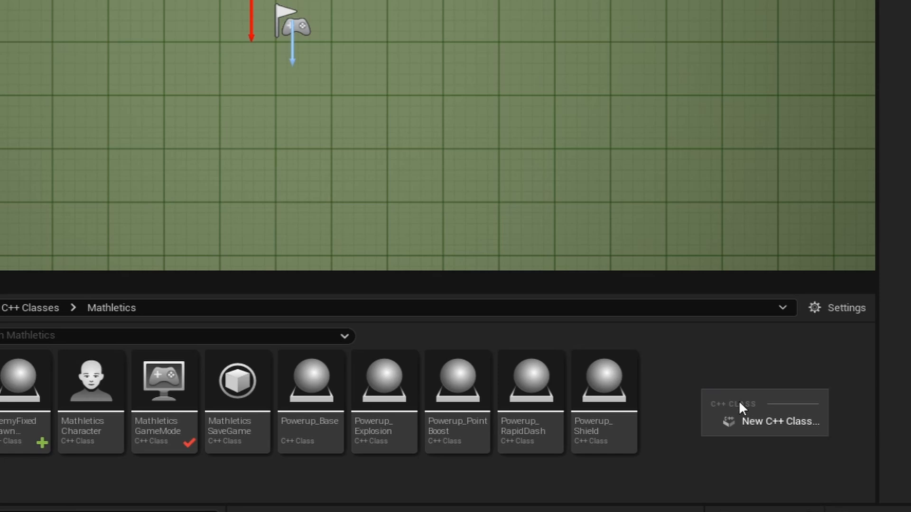
- Begin adding a new C++ class to the Mathletics project from the C++ Classes folder
left_click(777, 421)
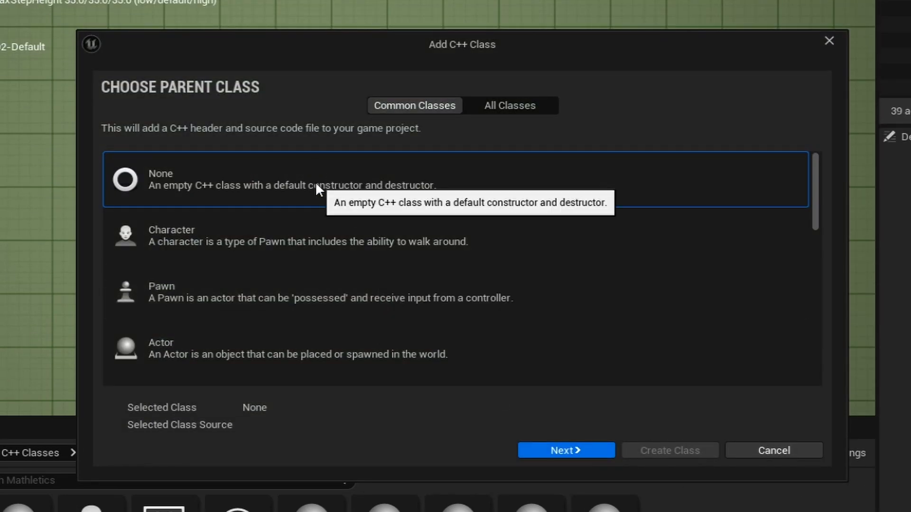
mouse_move(429, 193)
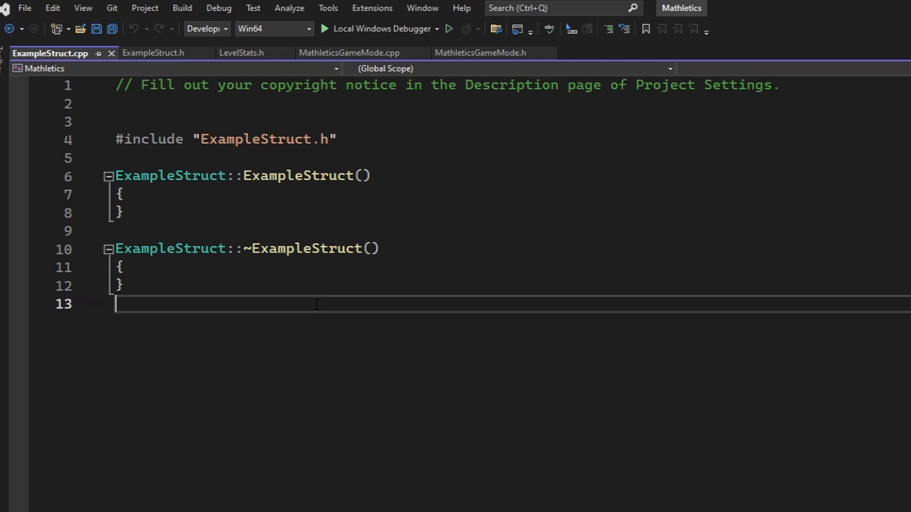
- Empty and save ExampleStruct.cpp, and delete the generated class block from ExampleStruct.h
key("ctrl+a")
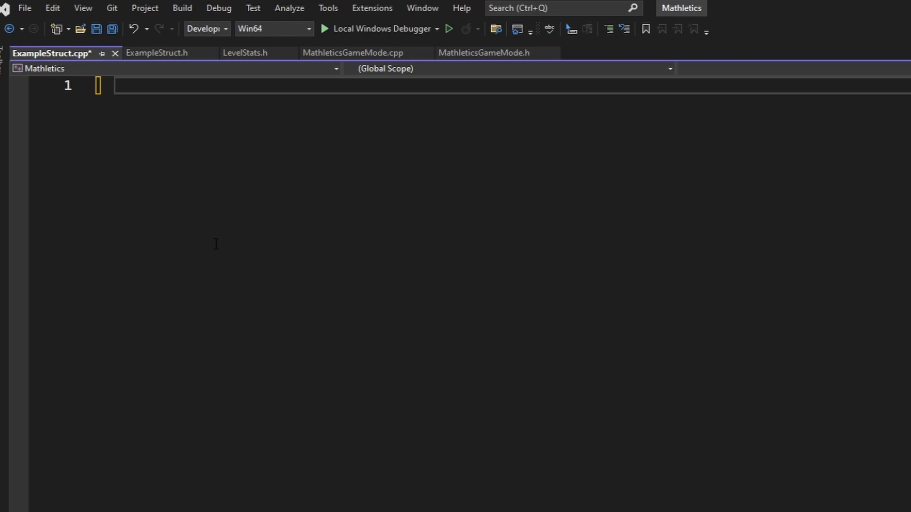
key("ctrl+s")
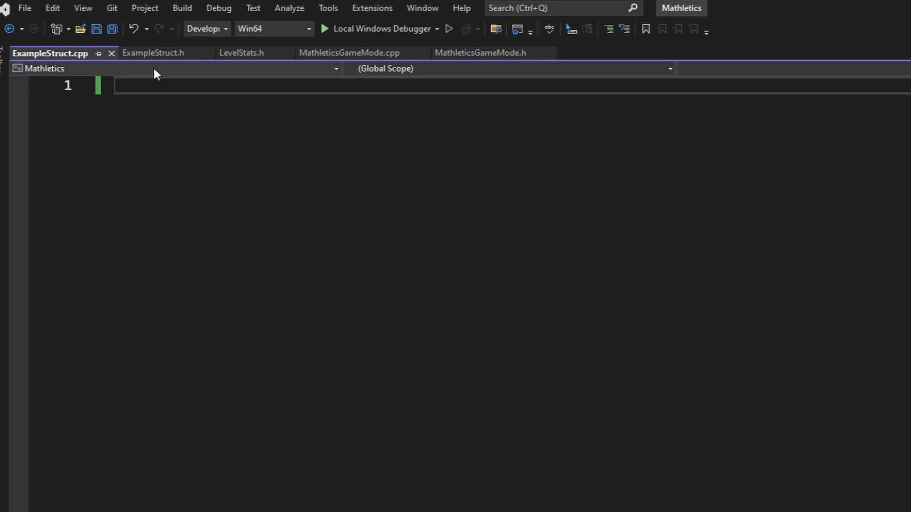
left_click(152, 53)
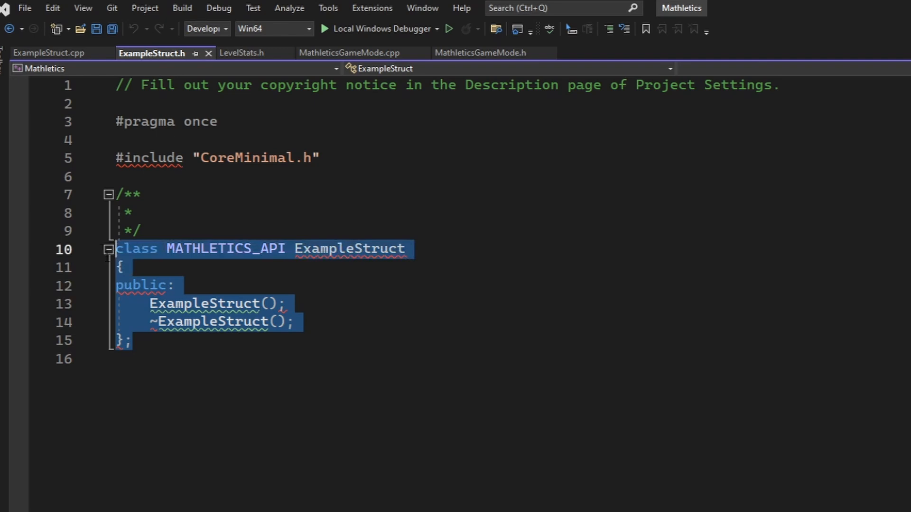
key("Delete")
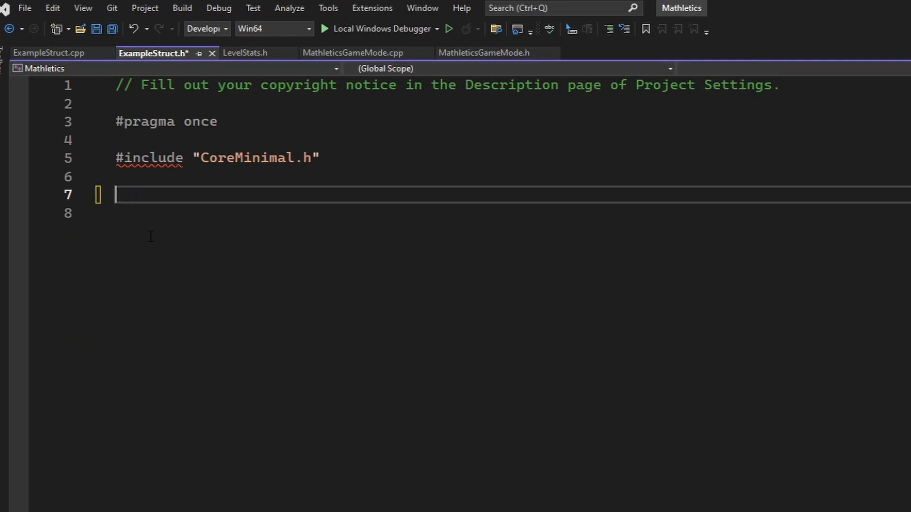
- Declare struct FExampleStruct with USTRUCT(BlueprintType) and add the ExampleStruct.generated.h include
type("struct")
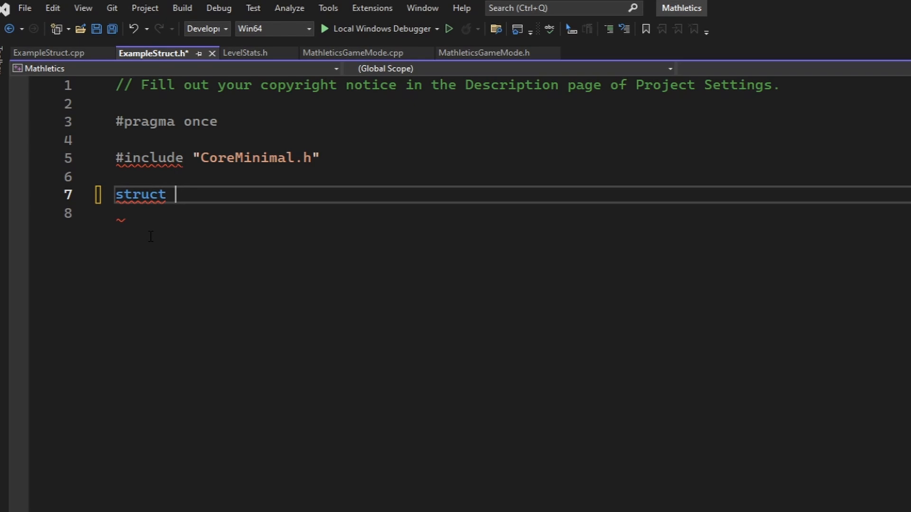
type("FExampleStruct")
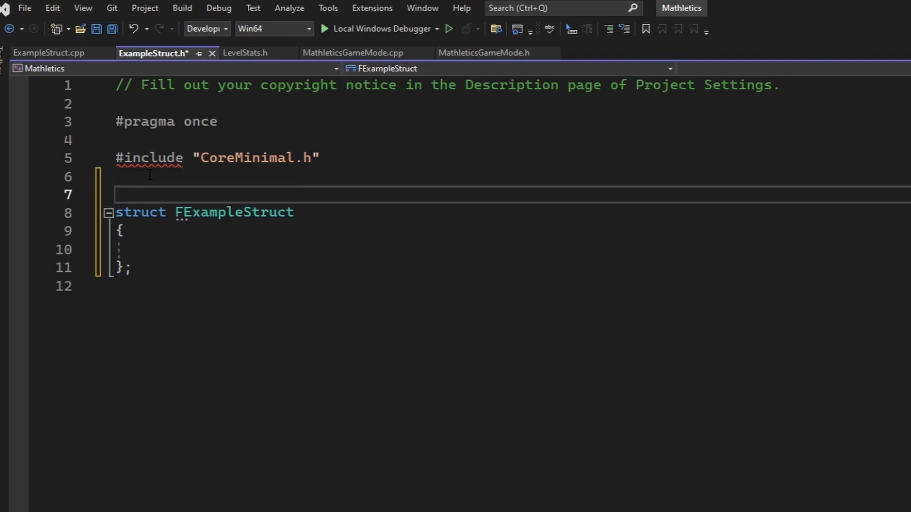
type("USTRUCT(BlueprintType)")
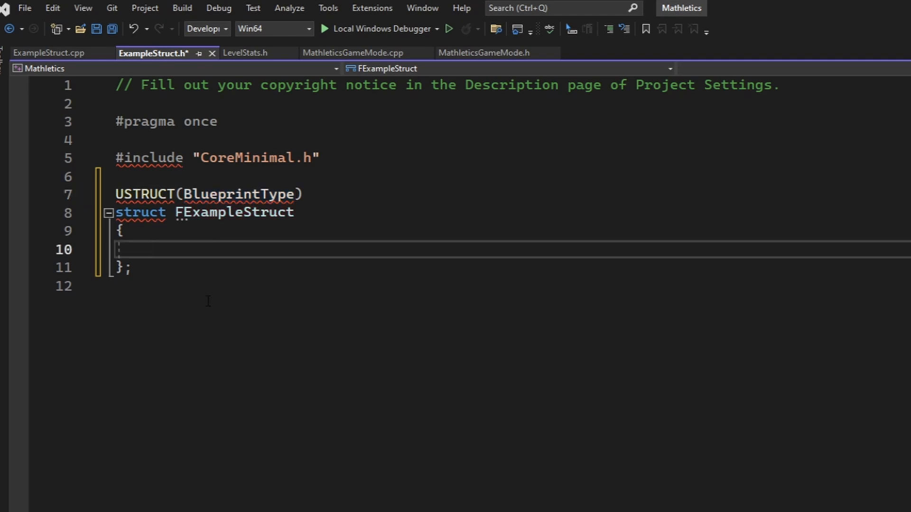
mouse_move(215, 239)
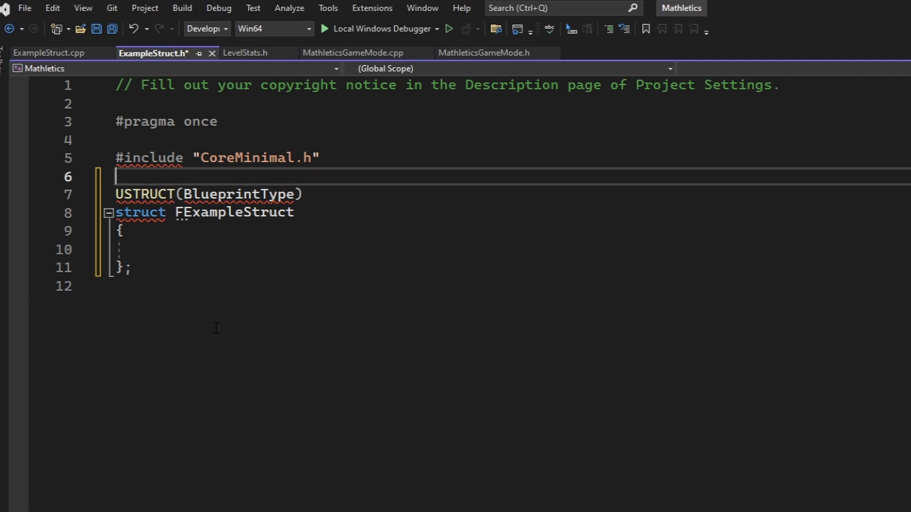
type("#include \"ExampleStuct")
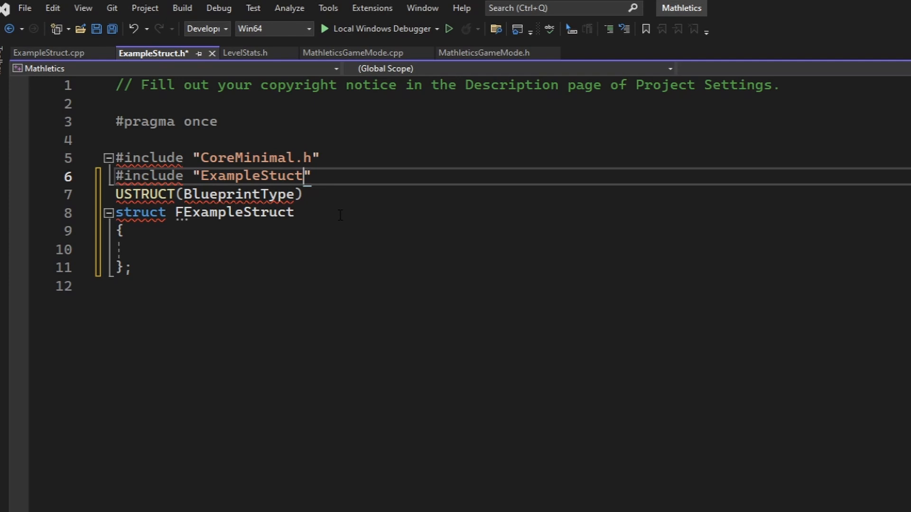
type(".generated.h")
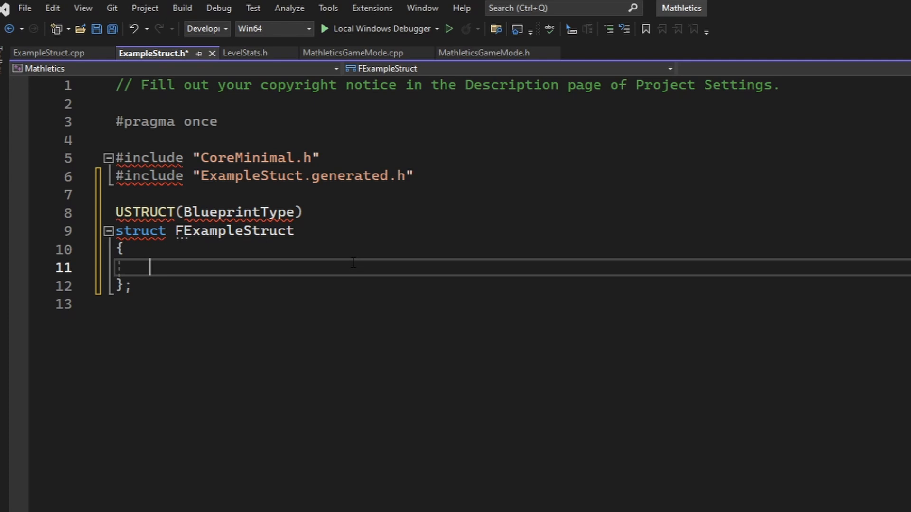
- Add GENERATED_BODY() plus Level Data properties int levelHighScore and TArray<int> levelStarThresholds
type("GENERATED_BODY()")
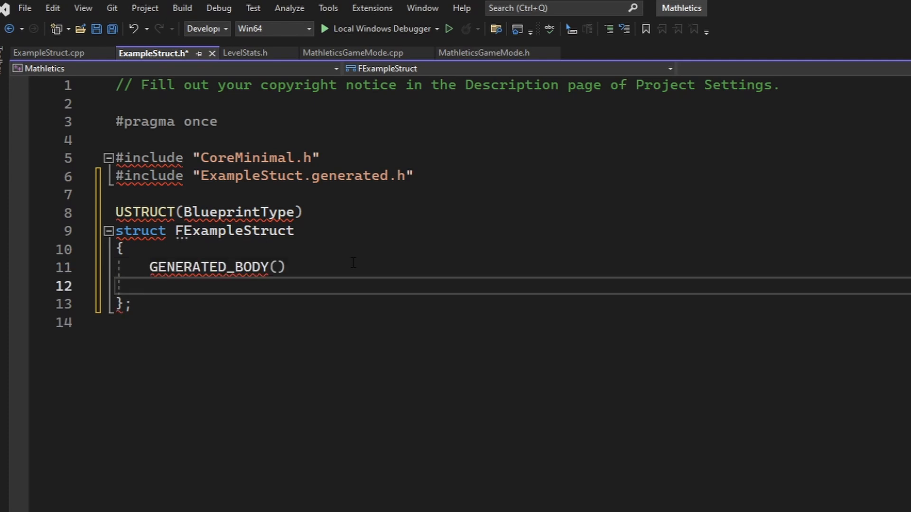
mouse_move(381, 303)
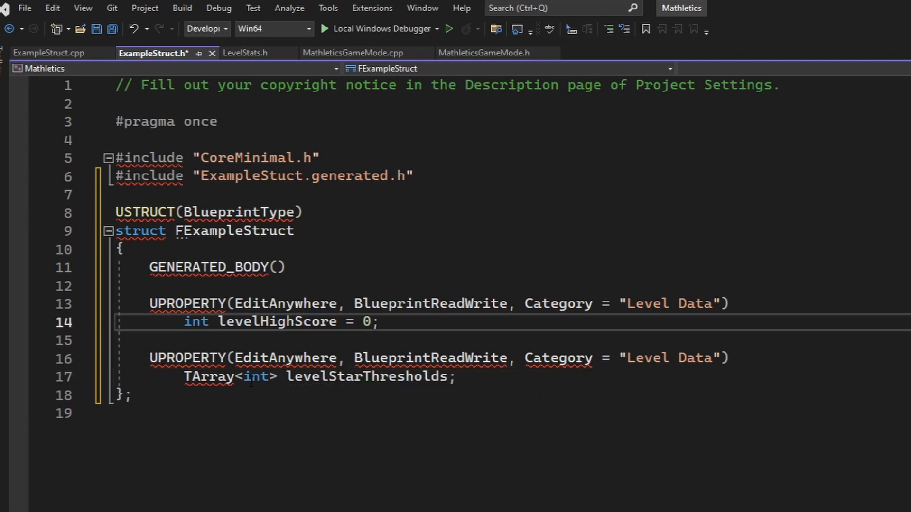
double_click(367, 377)
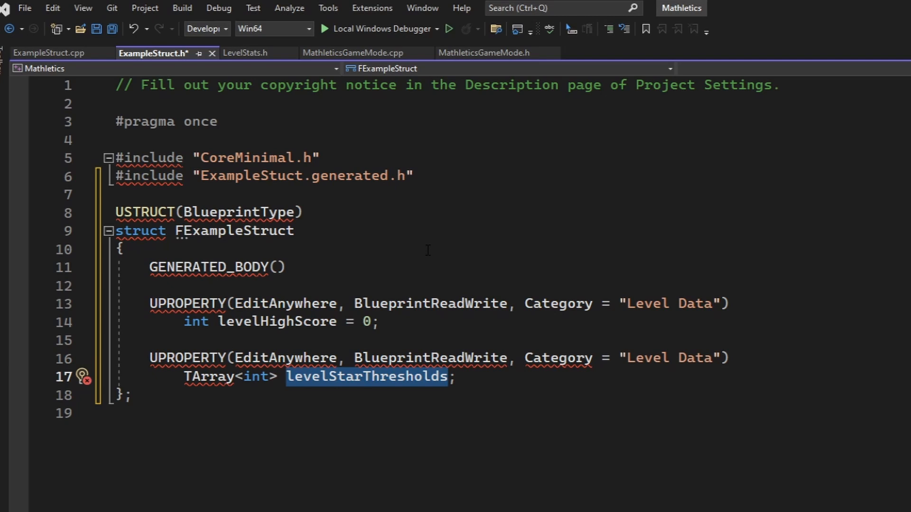
mouse_move(193, 302)
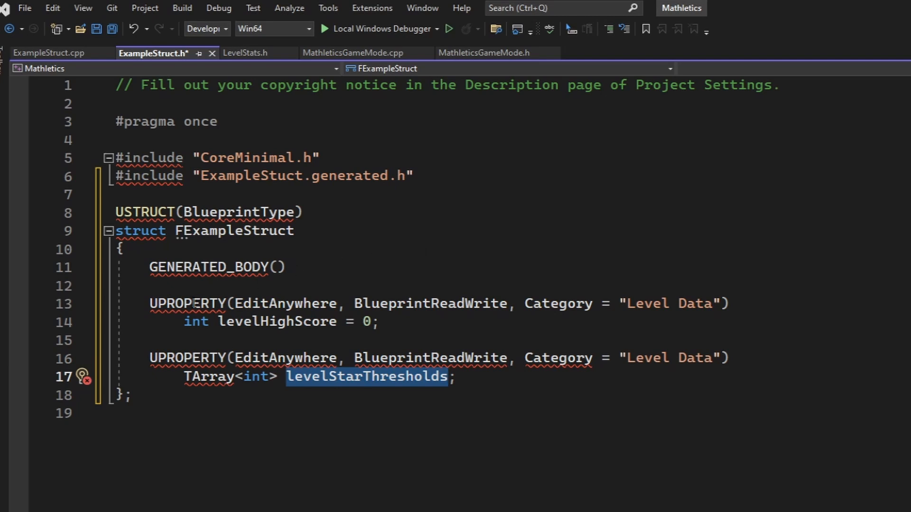
double_click(187, 357)
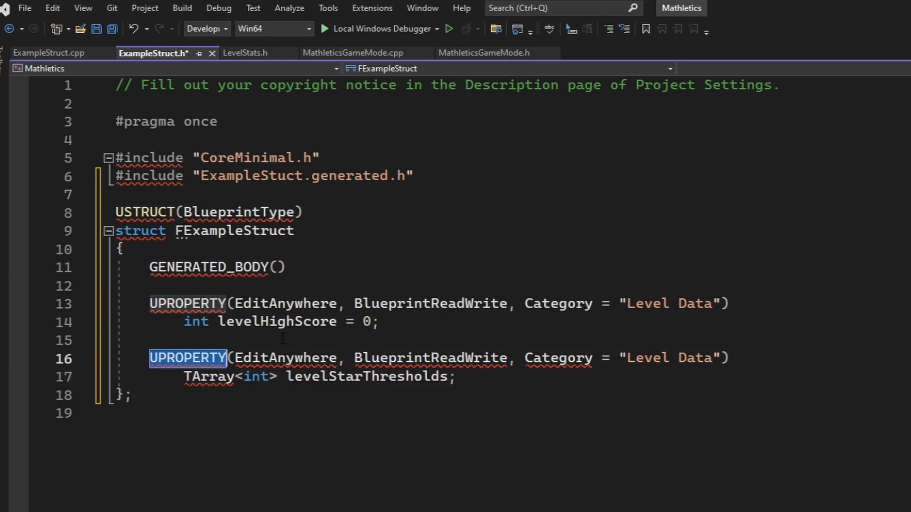
double_click(430, 303)
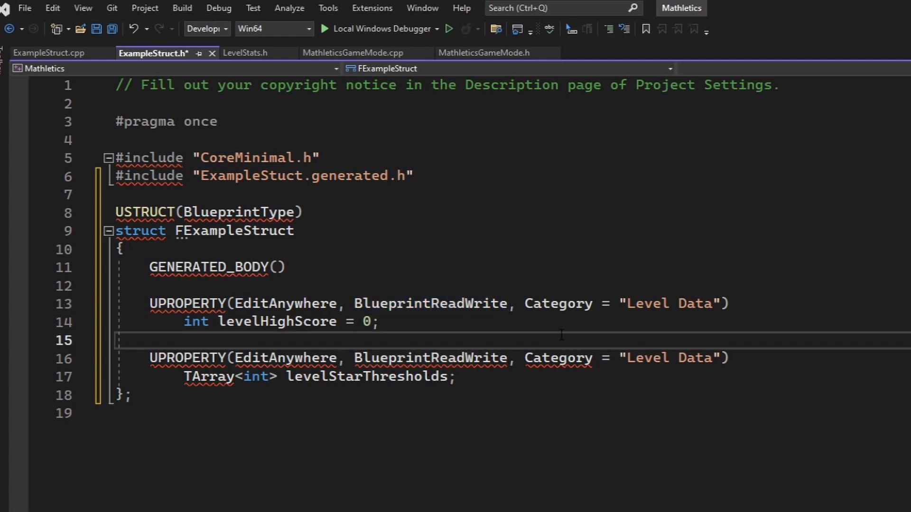
- Save and build the ExampleStruct header, returning to the Unreal editor
left_click(150, 341)
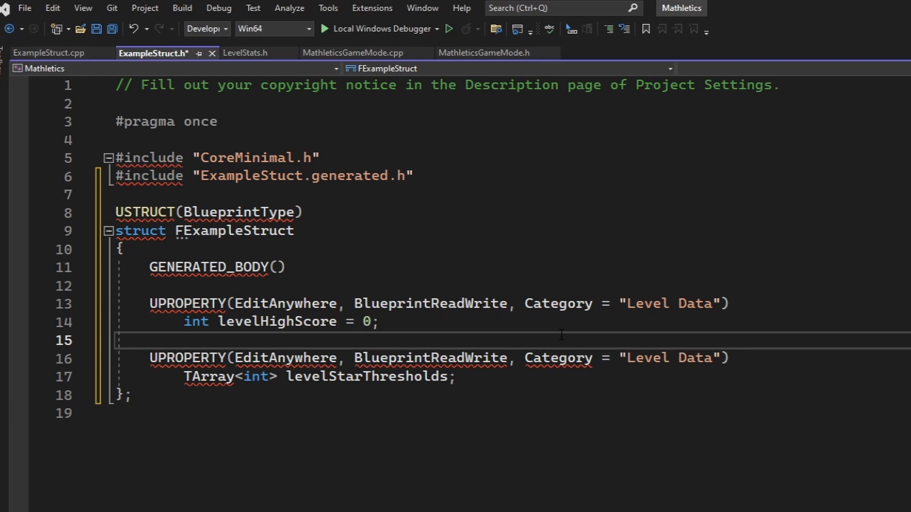
key("ctrl+s")
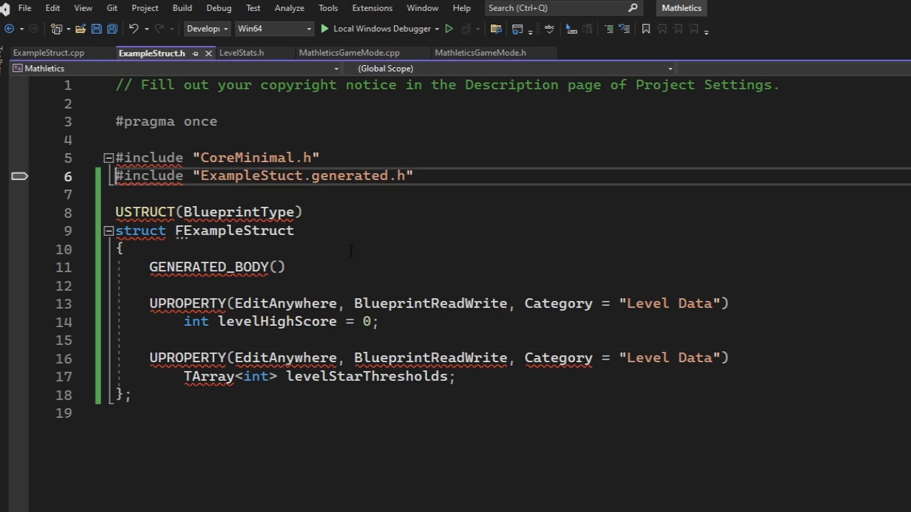
mouse_move(410, 236)
type("r")
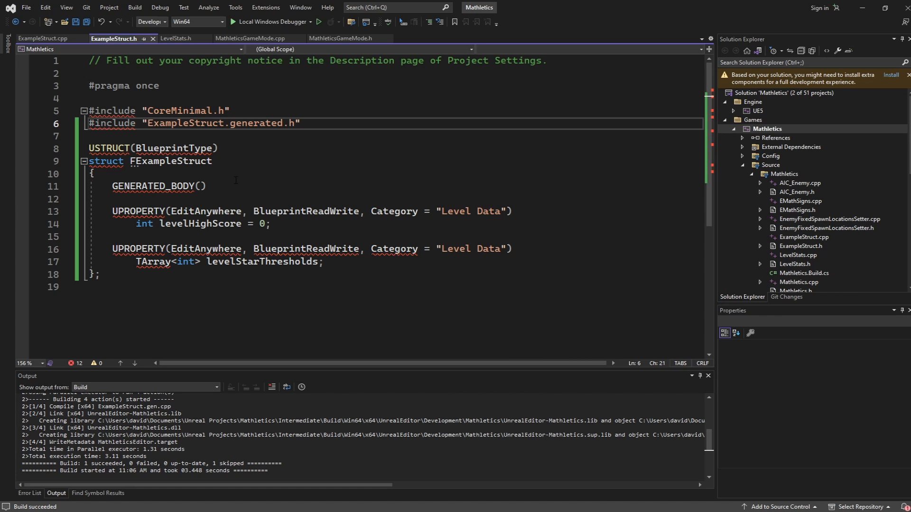
left_click(168, 148)
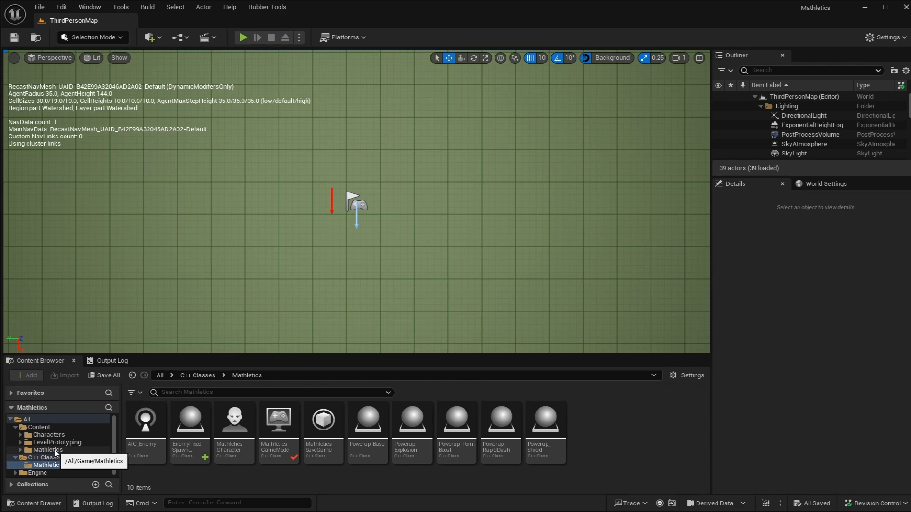
- Open BP_GM_Base from the Blueprints > GameModes folder
left_click(52, 458)
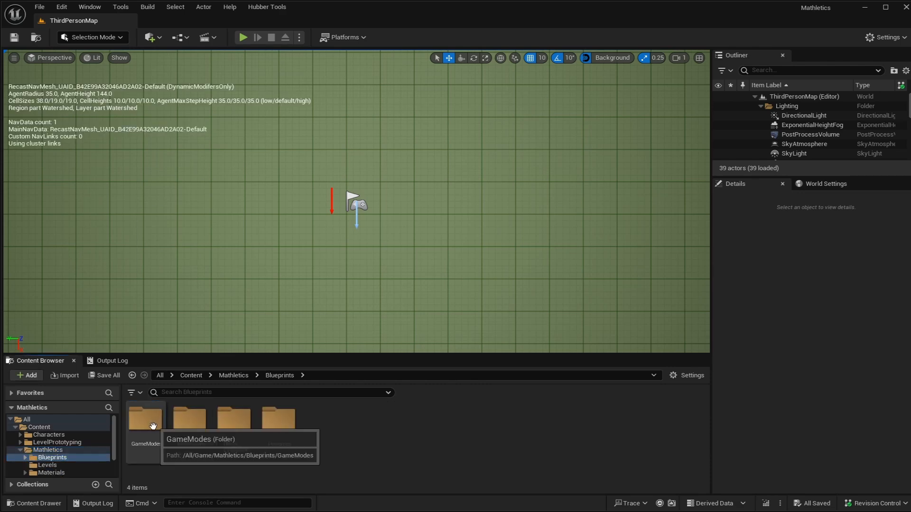
double_click(145, 418)
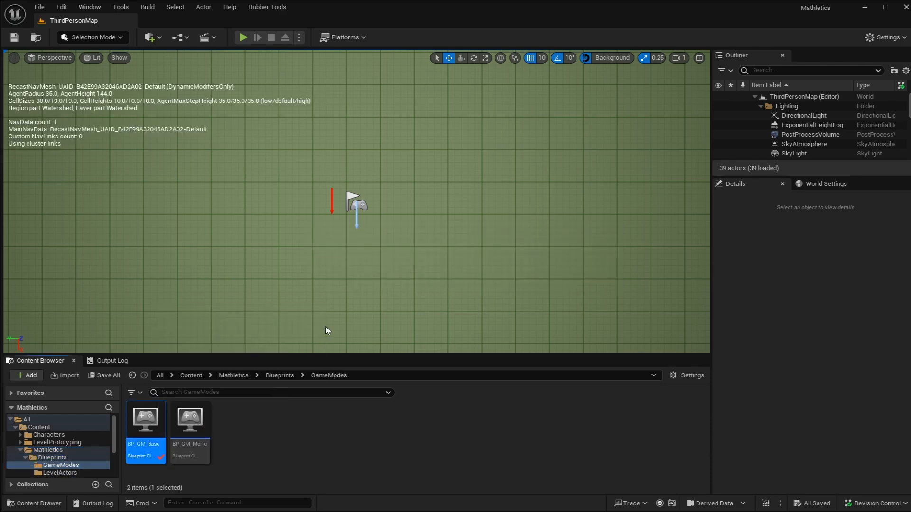
double_click(145, 419)
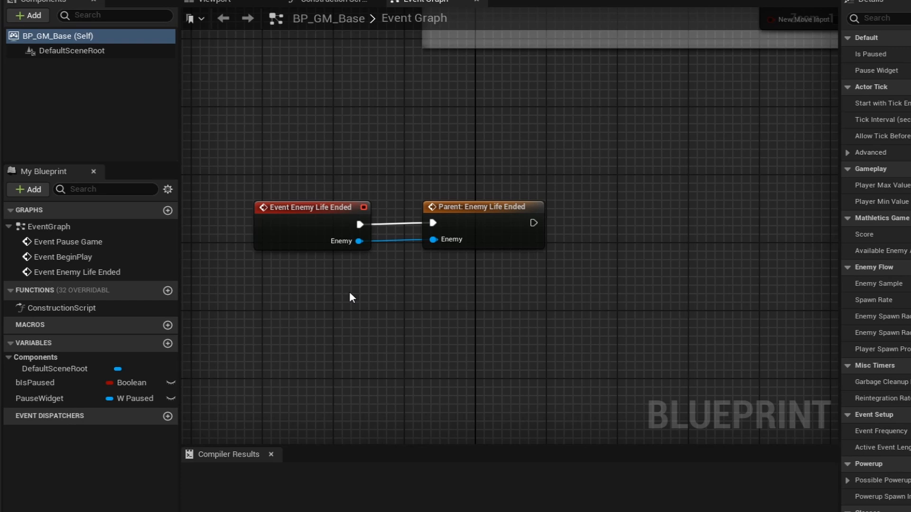
- Add a variable named Test of type Example Struct to BP_GM_Base and compile
left_click(168, 344)
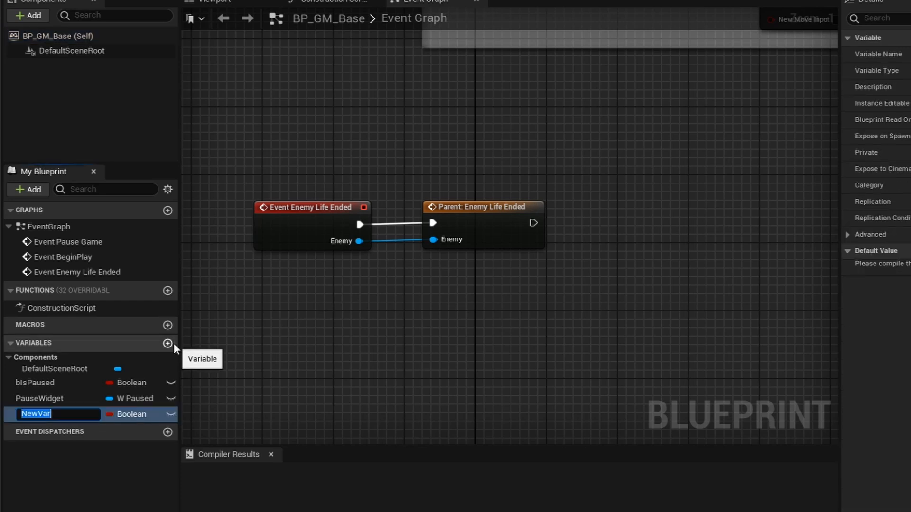
type("Test")
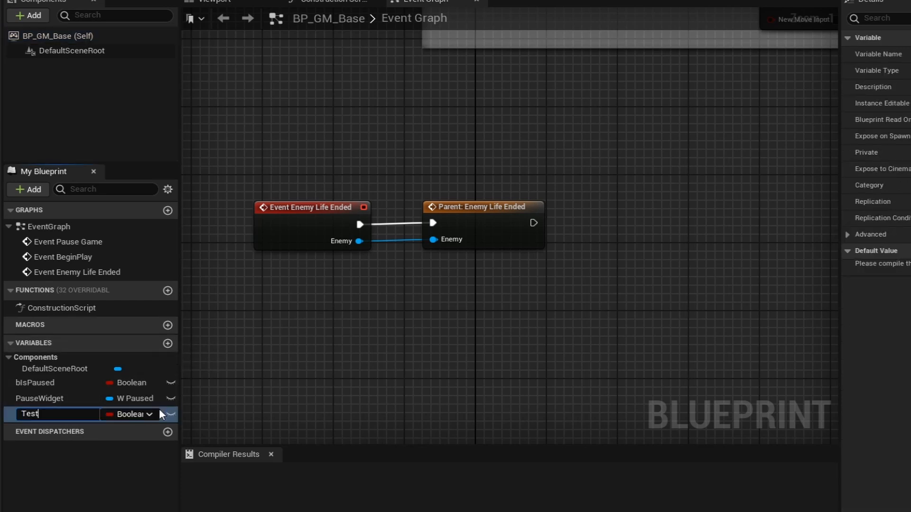
mouse_move(131, 415)
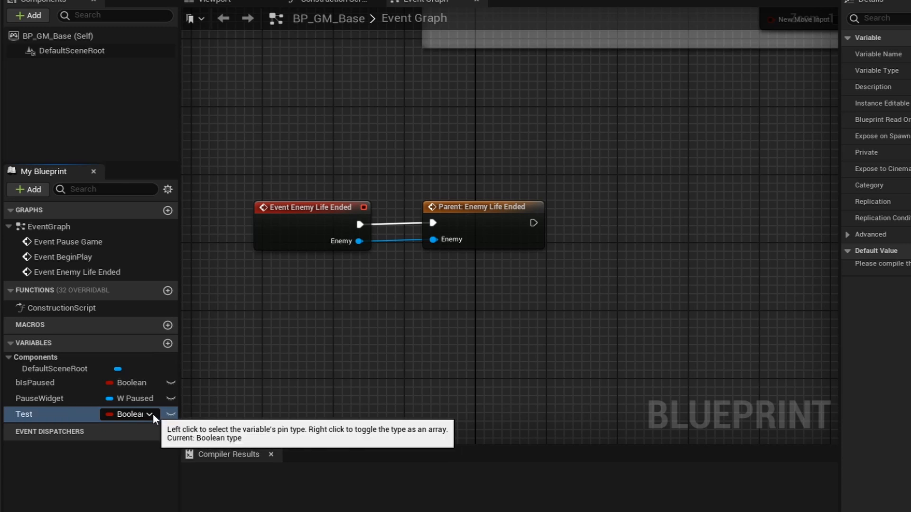
left_click(132, 414)
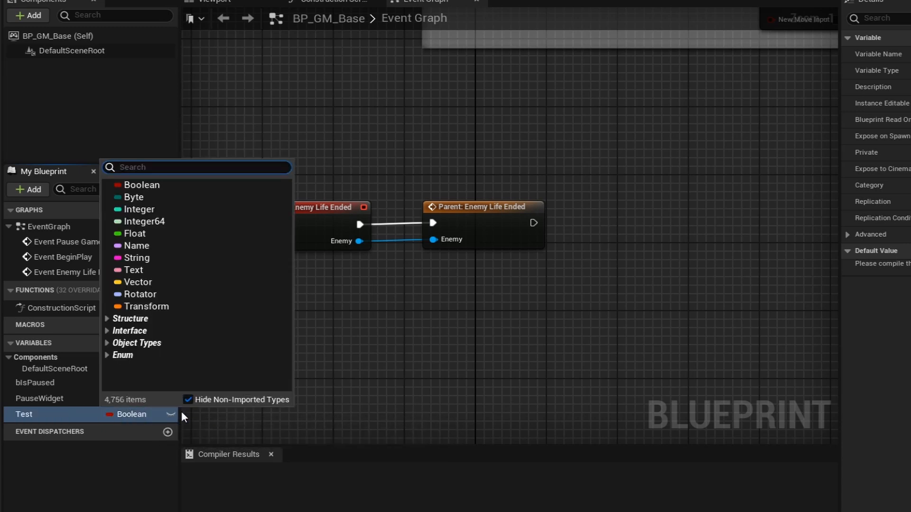
type("Example")
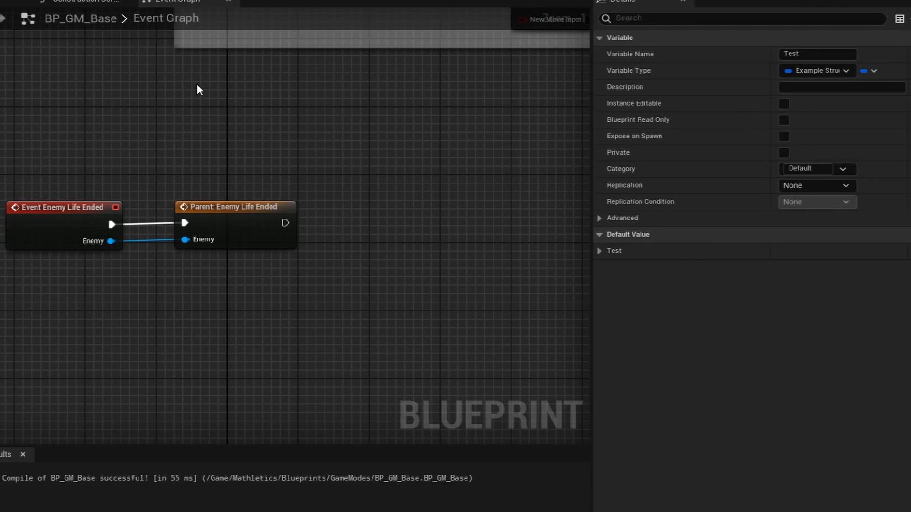
- Expand Test's default value and add two Level Star Thresholds elements
left_click(600, 251)
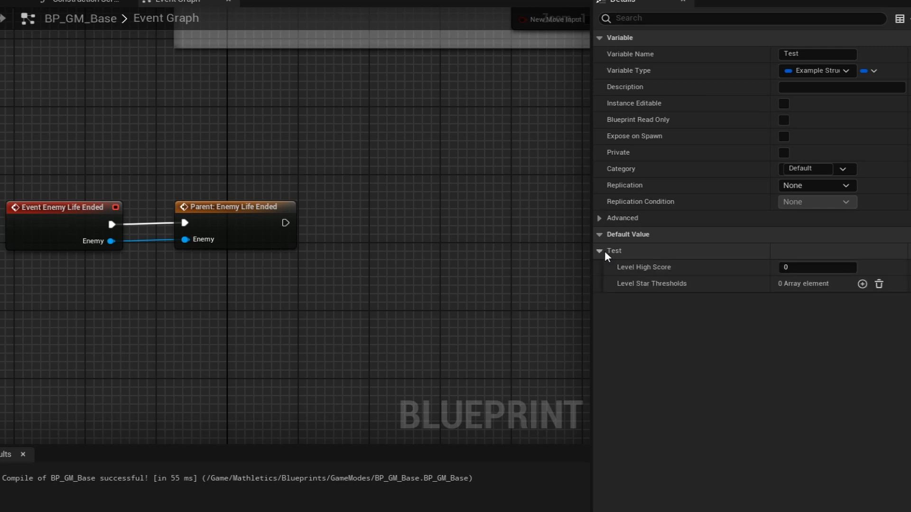
mouse_move(639, 267)
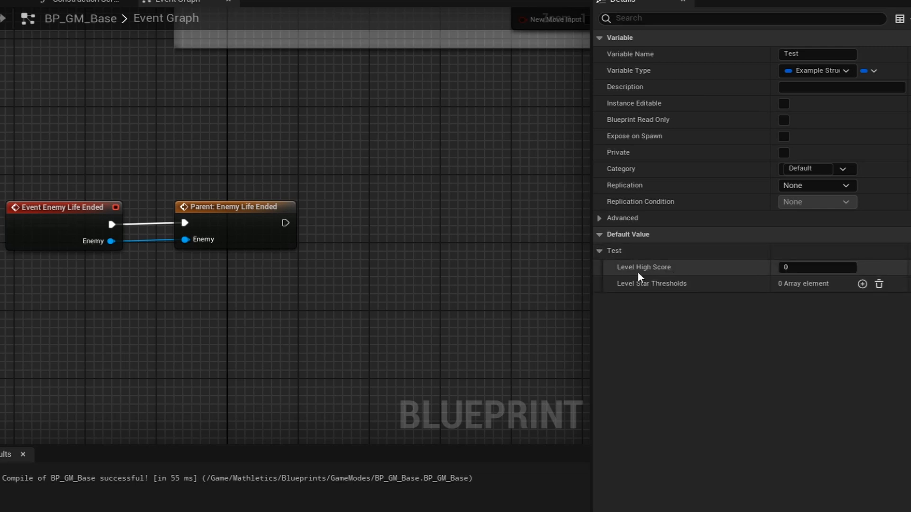
mouse_move(626, 285)
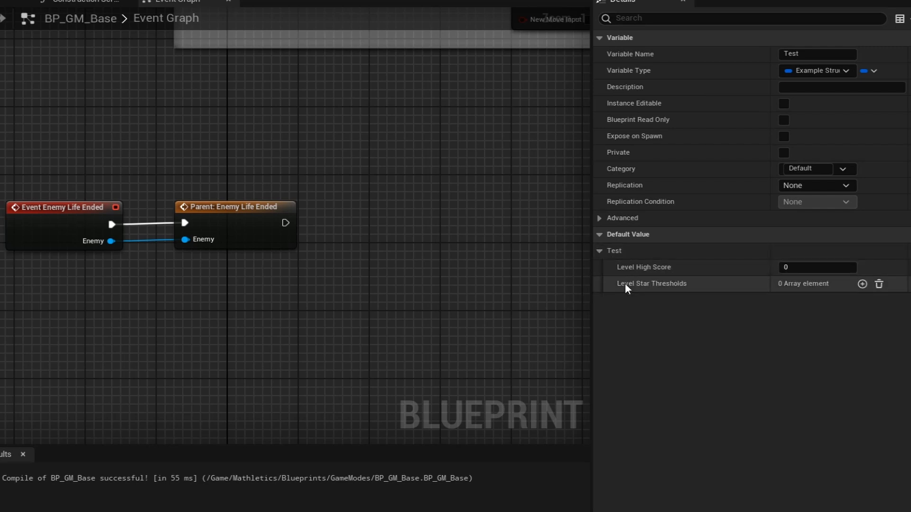
left_click(862, 284)
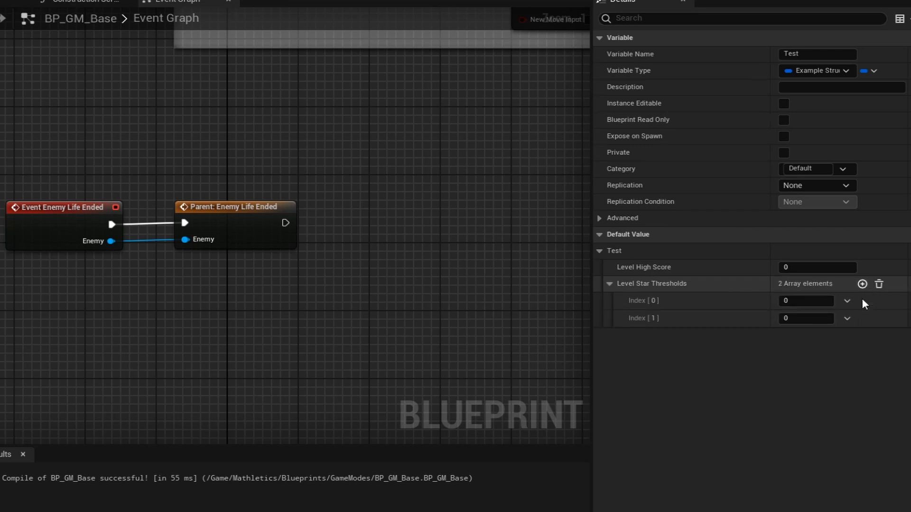
mouse_move(866, 351)
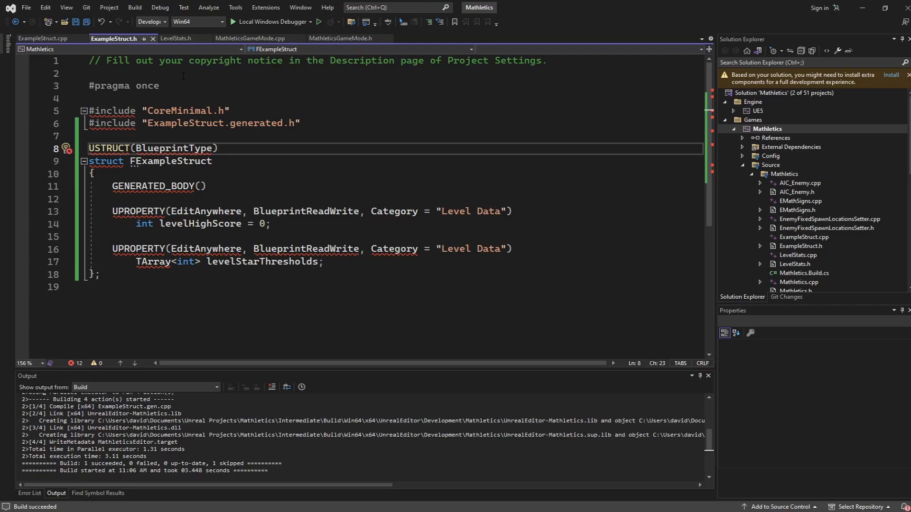
- In LevelStats.h, scroll to FLevelStats and highlight its FTableRowBase parent type
left_click(174, 38)
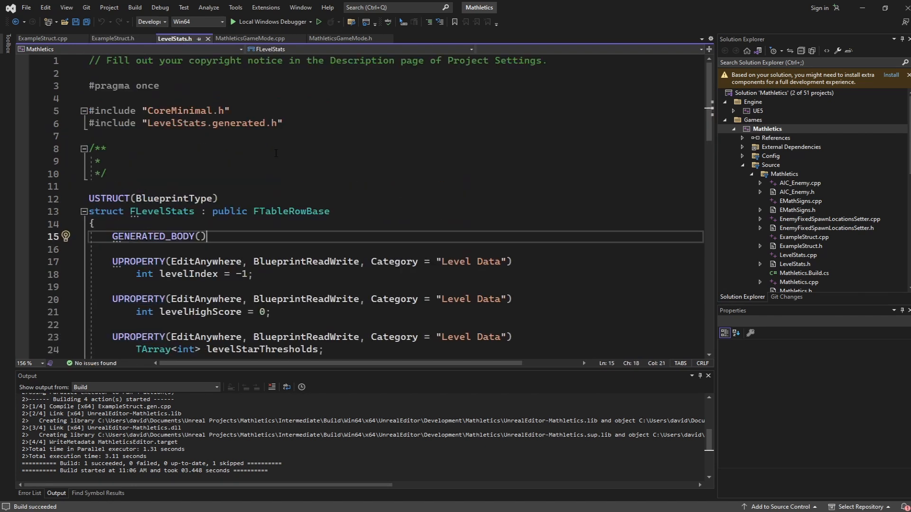
scroll("down", 3)
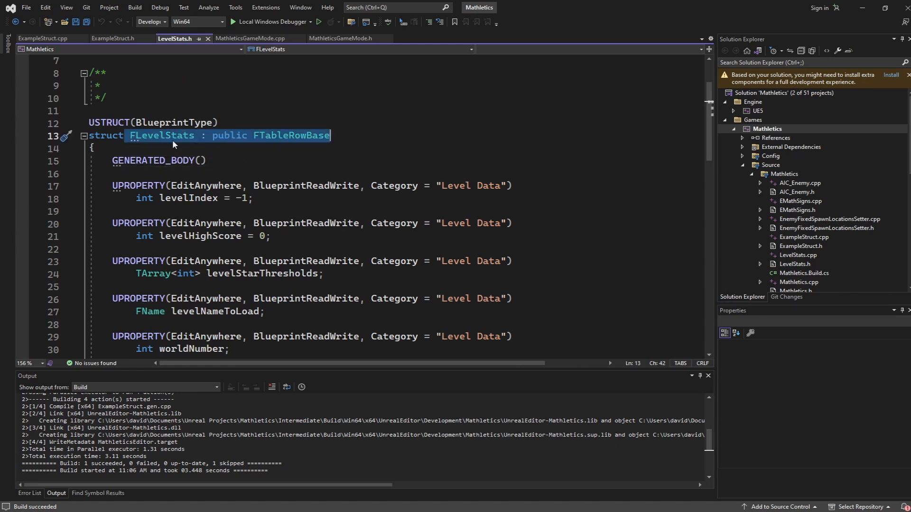
left_click(238, 135)
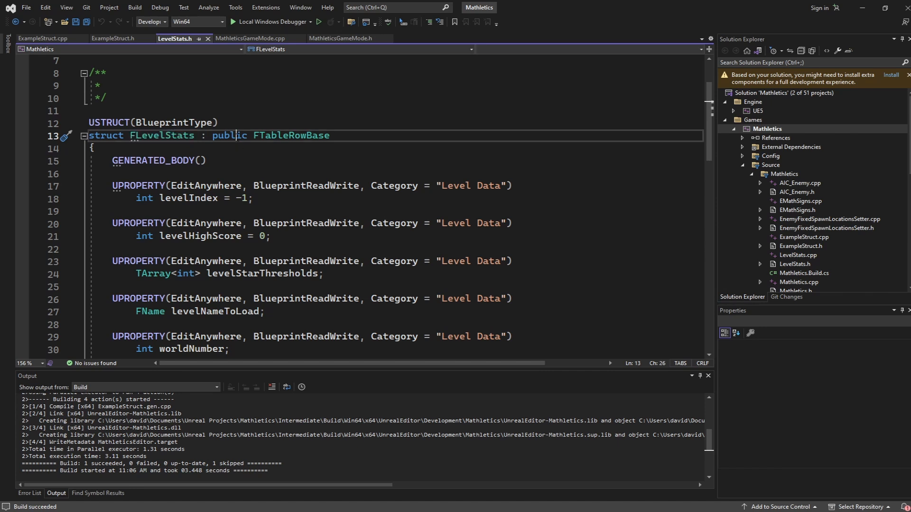
double_click(292, 135)
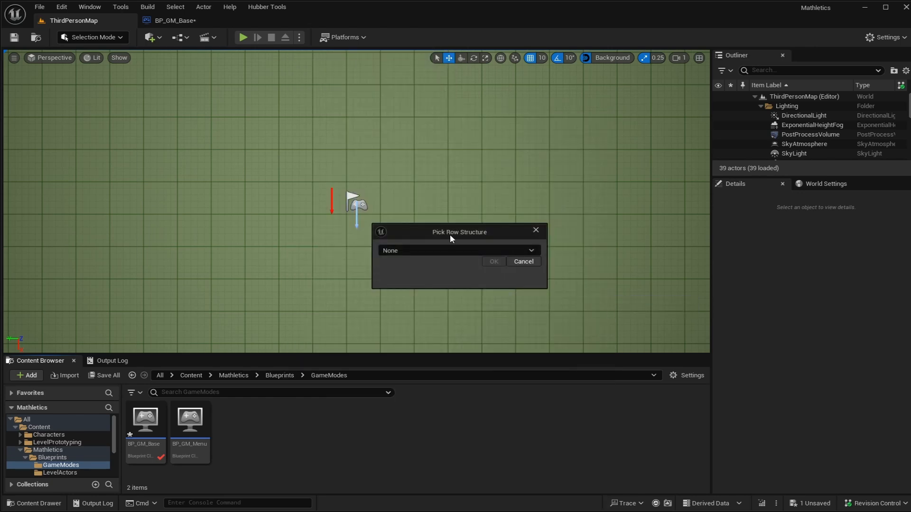
- Search the new data table's row structure list for 'example' to find LevelStats
left_click(492, 261)
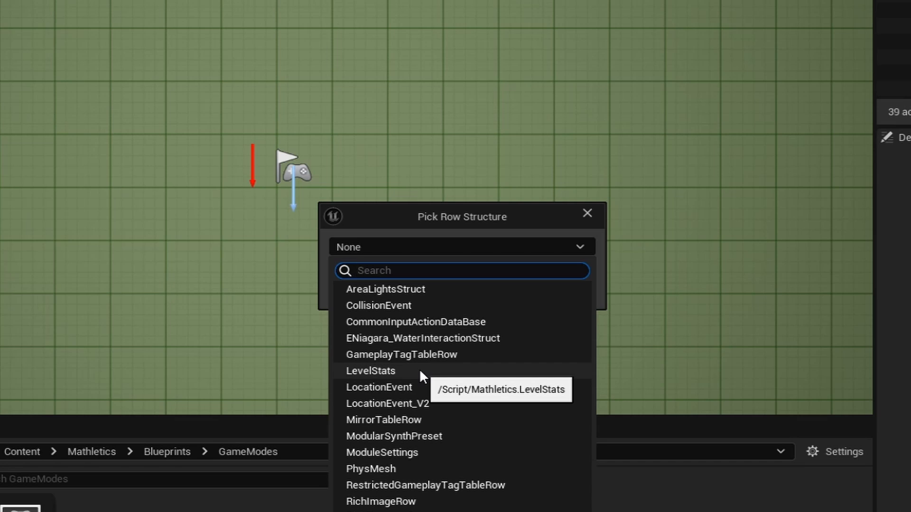
type("example")
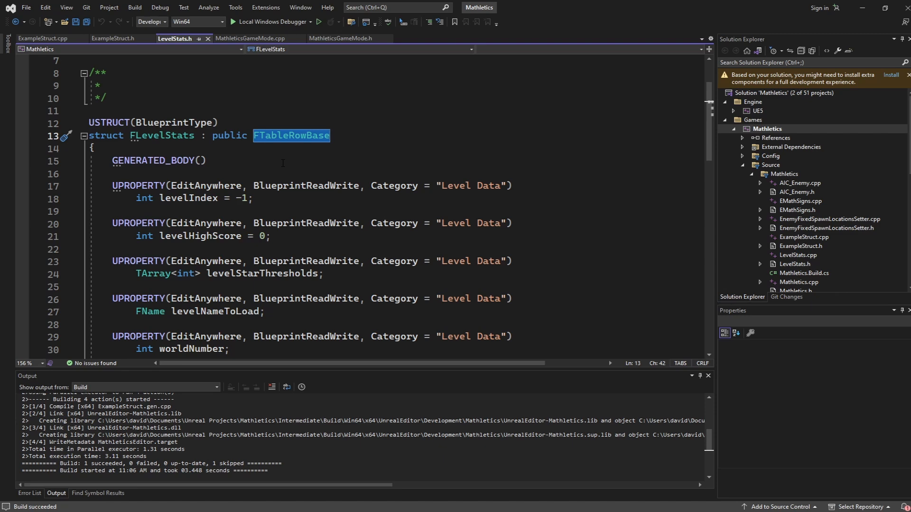
scroll("down", 3)
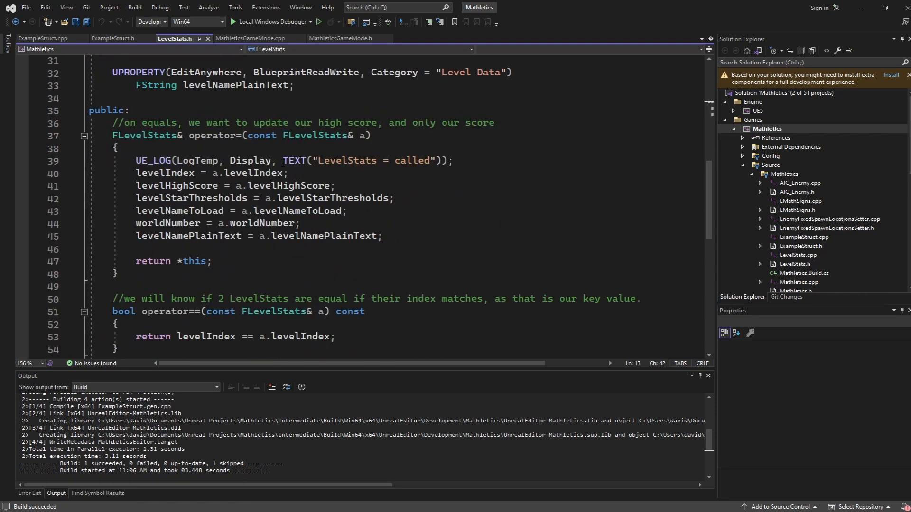
double_click(213, 136)
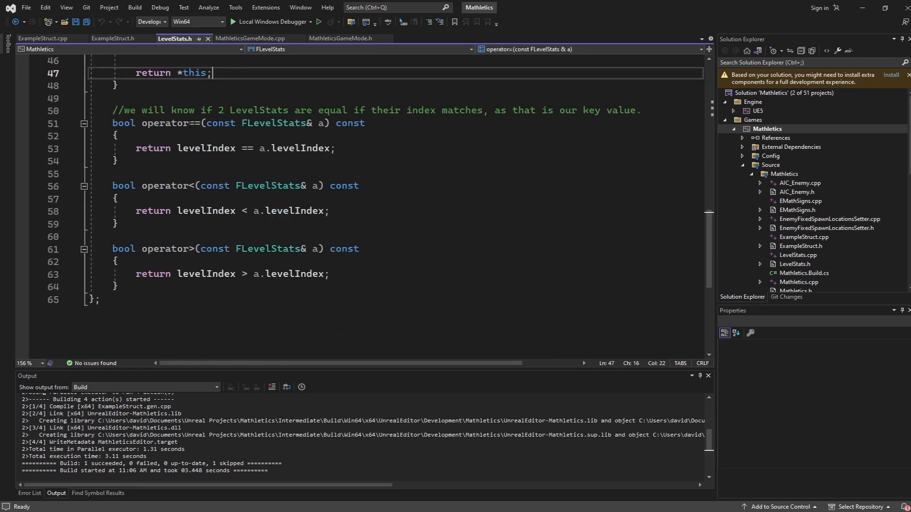
double_click(168, 122)
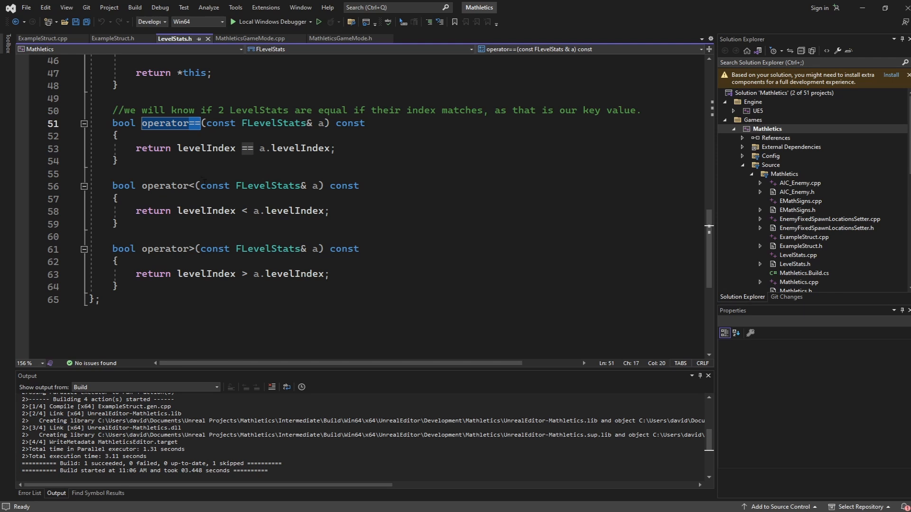